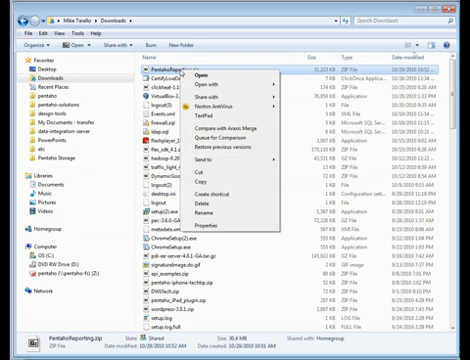
- Open PentahoReporting.zip from Downloads in 7-Zip File Manager
{"action": "left_click", "coordinate": [201, 77]}
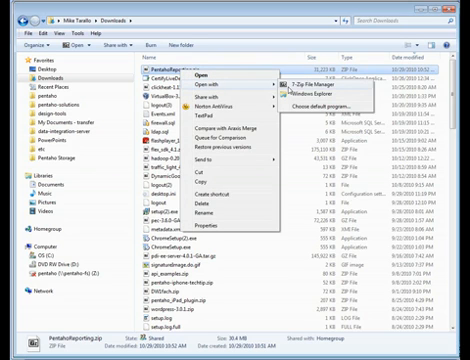
{"action": "left_click", "coordinate": [301, 82]}
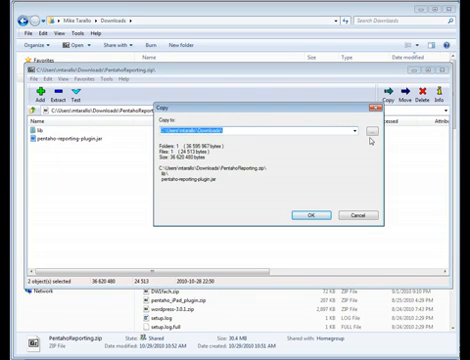
- Extract the archive into the pdi-ee data-integration plugins folder
{"action": "left_click", "coordinate": [372, 131]}
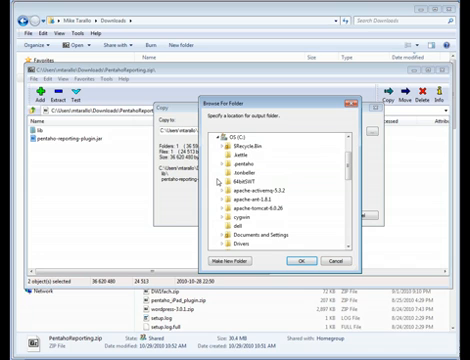
{"action": "scroll", "scroll_direction": "down", "scroll_amount": 3}
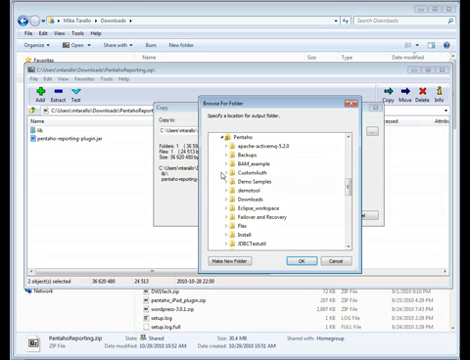
{"action": "scroll", "scroll_direction": "down", "scroll_amount": 3}
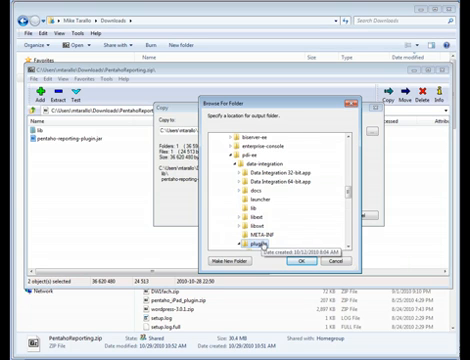
{"action": "left_click", "coordinate": [295, 263]}
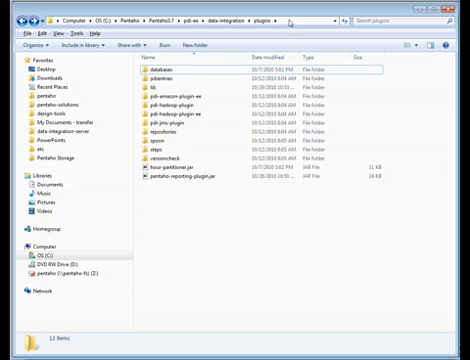
- Go up to the data-integration folder and launch Spoon.bat
{"action": "left_click", "coordinate": [160, 92]}
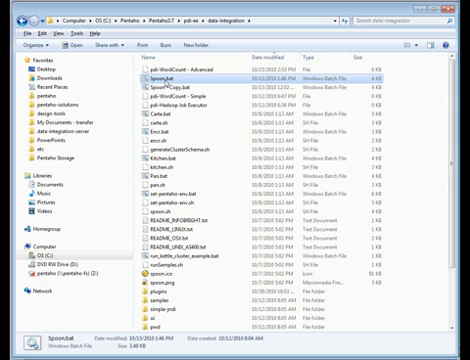
{"action": "double_click", "coordinate": [175, 75]}
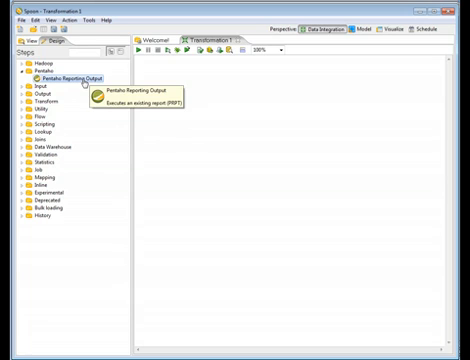
{"action": "mouse_move", "coordinate": [85, 80]}
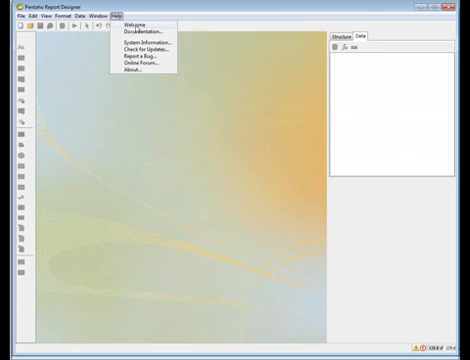
- Open the Inventory List sample report from the Welcome screen's Operational Reports
{"action": "left_click", "coordinate": [131, 22]}
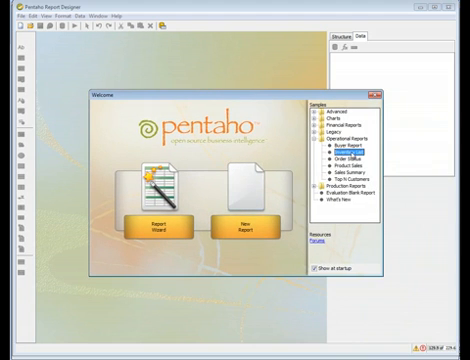
{"action": "double_click", "coordinate": [347, 148]}
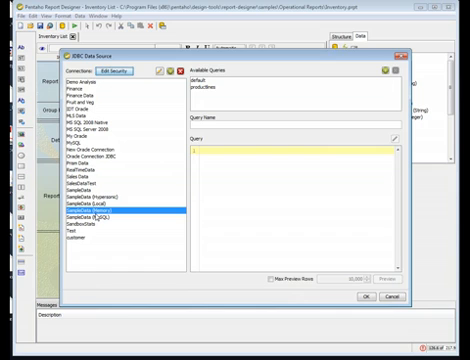
{"action": "mouse_move", "coordinate": [160, 100]}
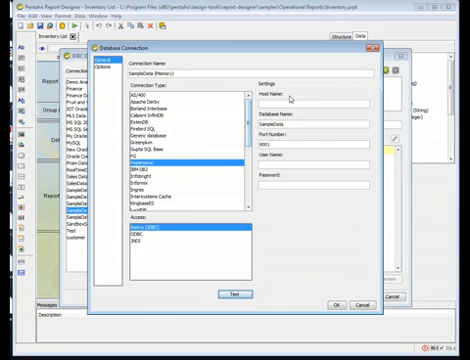
- Set the SampleData (Memory) connection host name to localhost
{"action": "type", "text": "localh"}
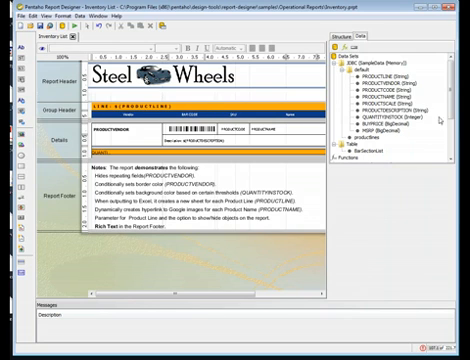
{"action": "scroll", "scroll_direction": "down", "scroll_amount": 3}
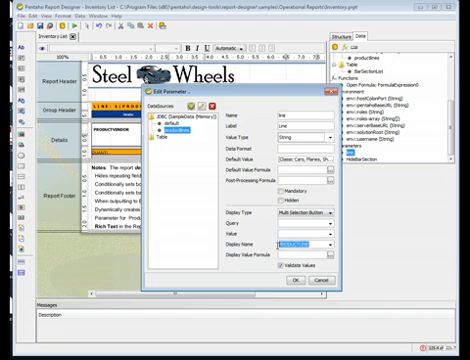
{"action": "left_click", "coordinate": [315, 212]}
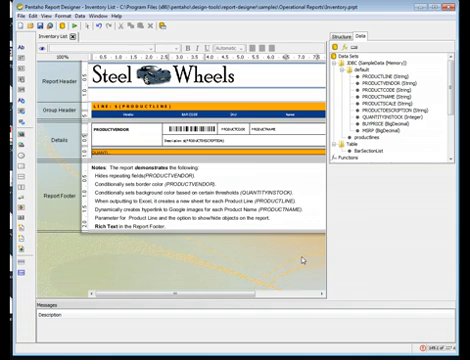
{"action": "left_click", "coordinate": [373, 151]}
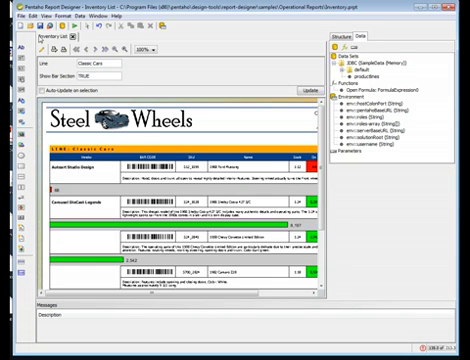
- Preview the Inventory List report filtered to Classic Cars
{"action": "left_click", "coordinate": [18, 17]}
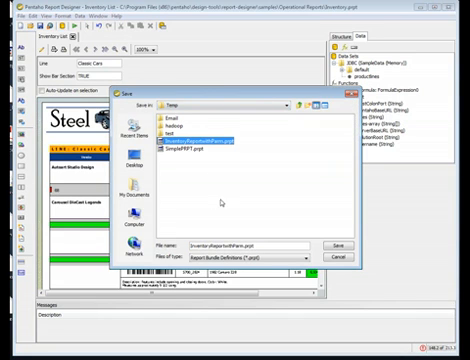
- Save as InventoryReportwithParm.prpt in Temp, overwriting the existing file
{"action": "left_click", "coordinate": [341, 248]}
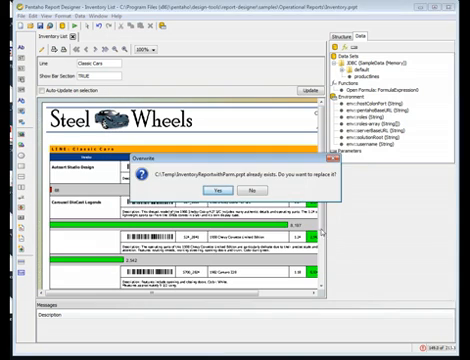
{"action": "left_click", "coordinate": [212, 188]}
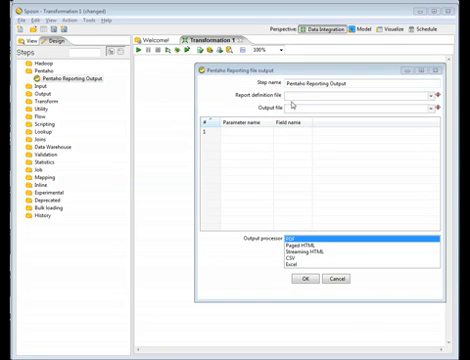
{"action": "mouse_move", "coordinate": [293, 103]}
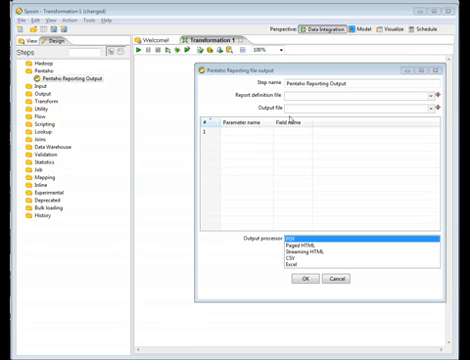
{"action": "mouse_move", "coordinate": [251, 161]}
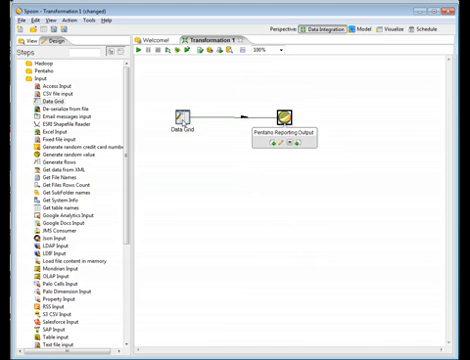
- Define Data Grid fields ReportDef, OutputLoc, LineParm and BarParm as String
{"action": "double_click", "coordinate": [188, 116]}
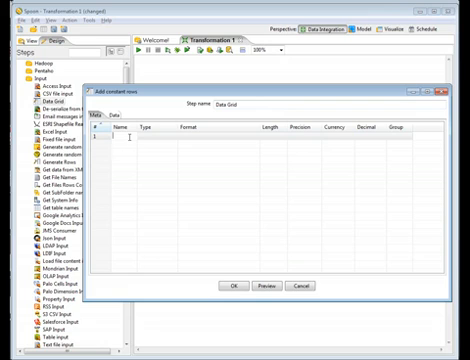
{"action": "type", "text": "ReportDef"}
{"action": "left_click", "coordinate": [124, 160]}
{"action": "type", "text": "BarParm"}
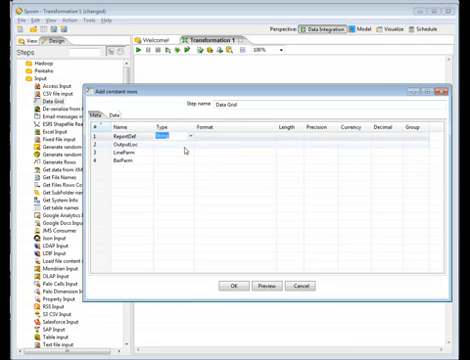
{"action": "left_click", "coordinate": [173, 146]}
{"action": "type", "text": "Ships"}
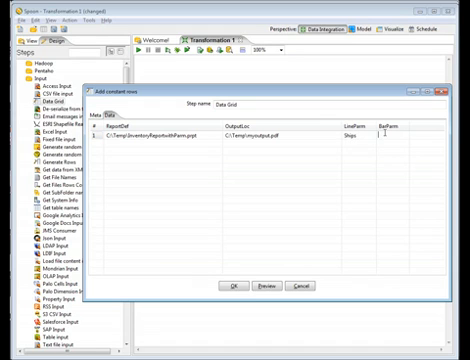
- Set the row's BarParm to TRUE, preview the row, and confirm the Data Grid
{"action": "type", "text": "TRUE"}
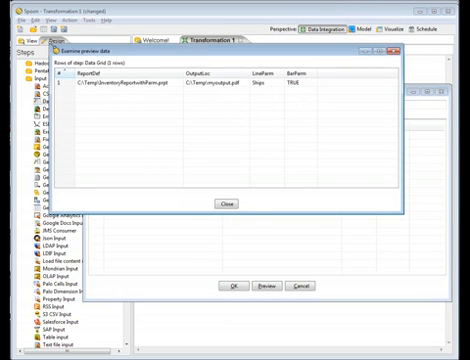
{"action": "mouse_move", "coordinate": [381, 189]}
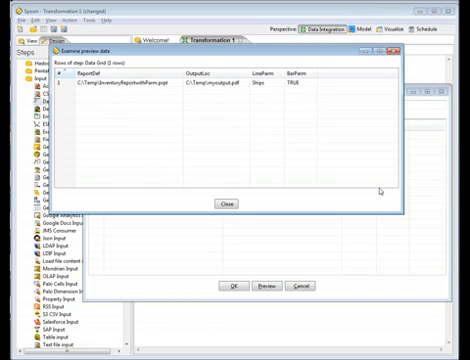
{"action": "left_click", "coordinate": [231, 206]}
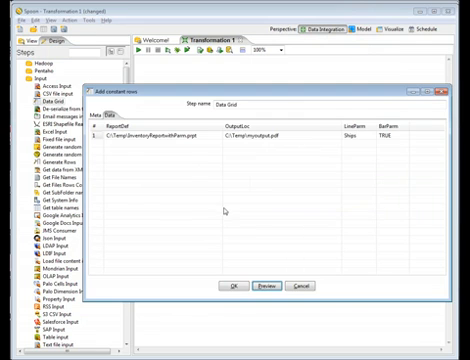
{"action": "left_click", "coordinate": [232, 287]}
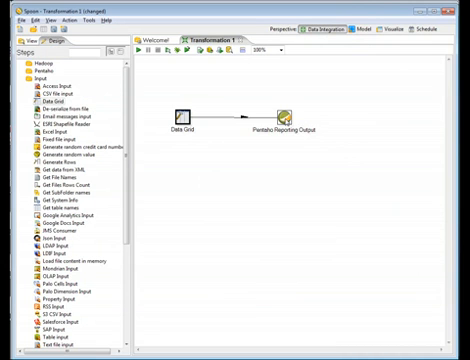
- Map report parameters line to LineParm and HideBarSection to BarParm in Pentaho Reporting Output
{"action": "double_click", "coordinate": [299, 118]}
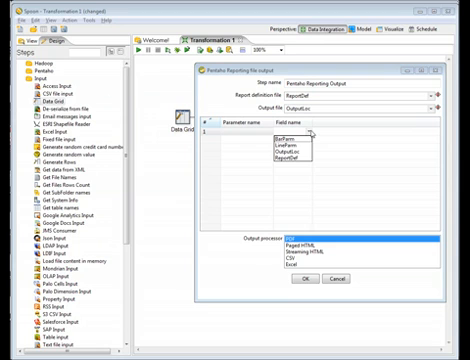
{"action": "left_click", "coordinate": [290, 137]}
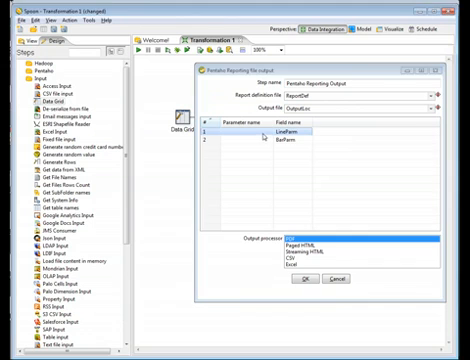
{"action": "type", "text": "line"}
{"action": "left_click", "coordinate": [246, 140]}
{"action": "type", "text": "HideBarSection"}
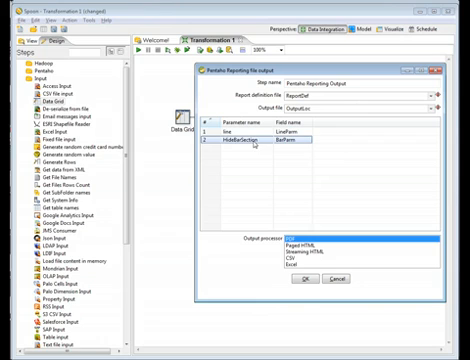
{"action": "mouse_move", "coordinate": [298, 225]}
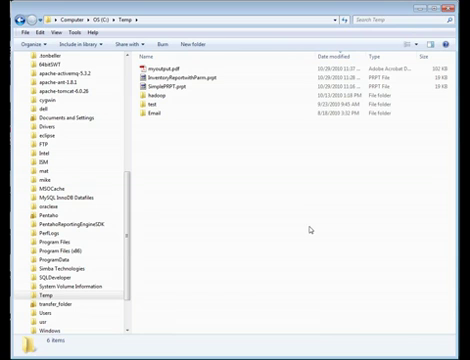
- Select myoutput.pdf in C:\Temp to confirm it was created (101 KB, 10/28/2010)
{"action": "left_click", "coordinate": [175, 66]}
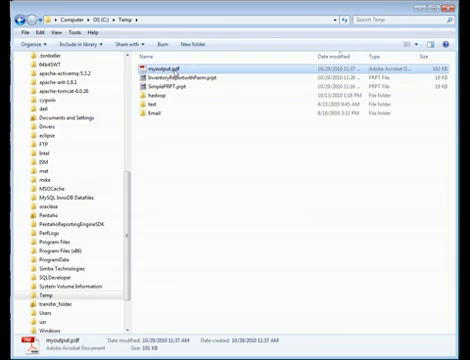